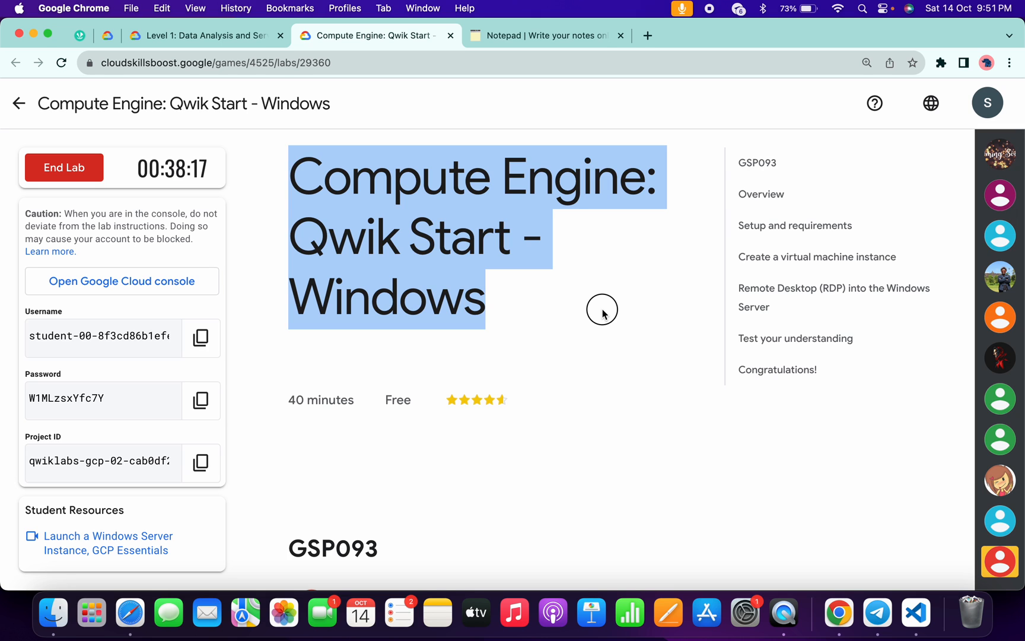
Step: Launch the lab project's Cloud Console and activate a Cloud Shell terminal from the header
left_click(121, 280)
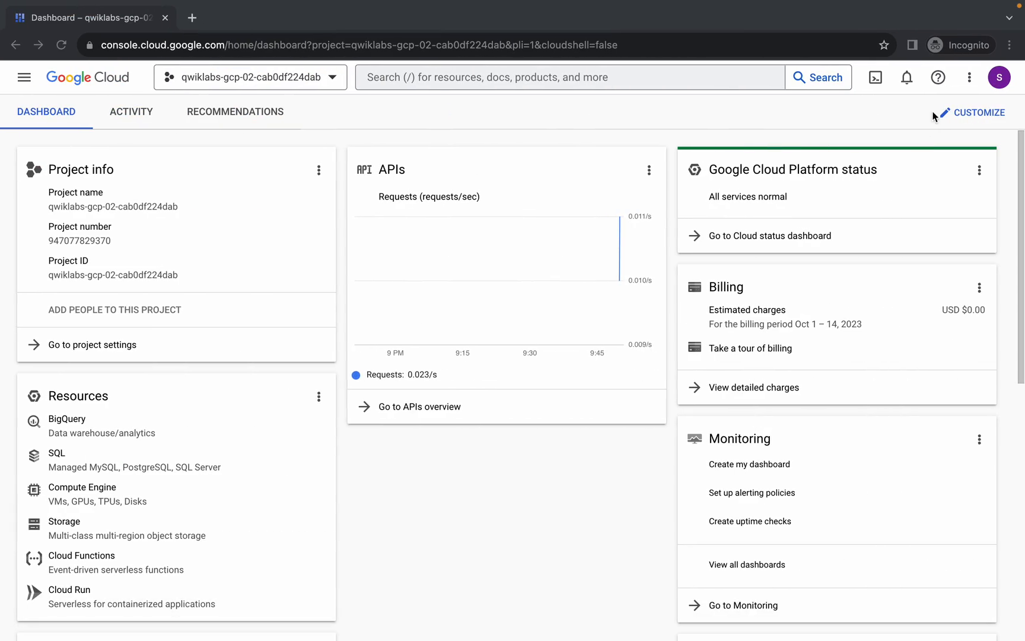
left_click(875, 77)
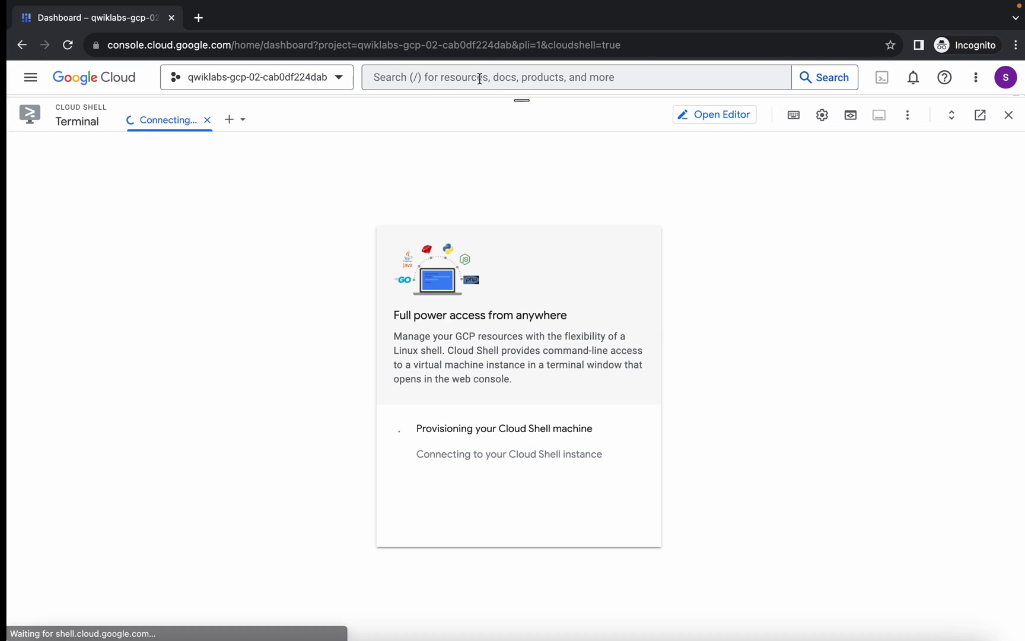
Step: Locate zone us-central1-c in the lab's 'Create a virtual machine instance' section
left_click(546, 35)
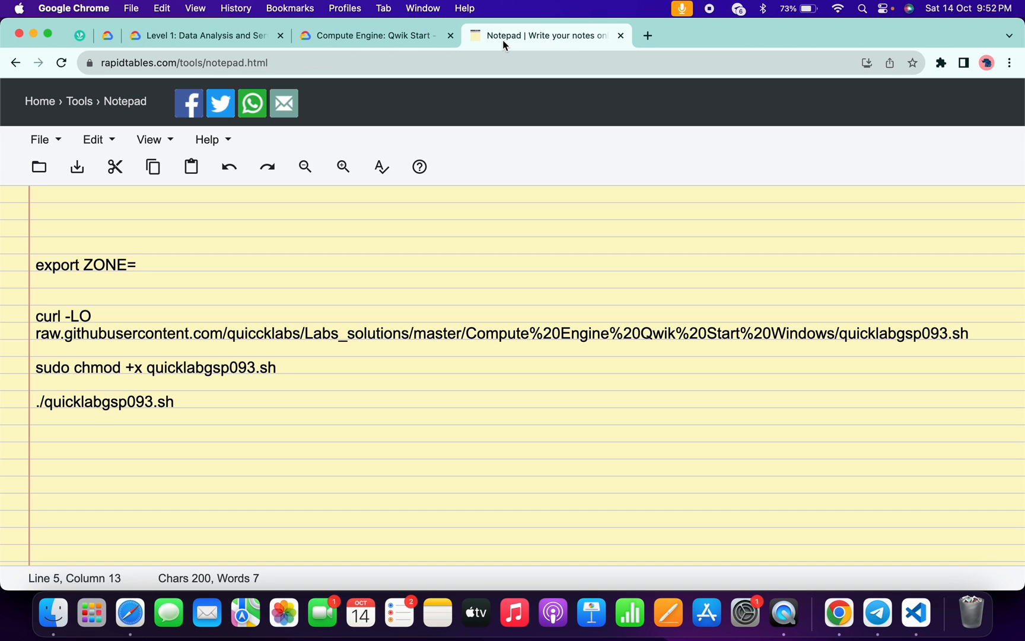
left_click(373, 35)
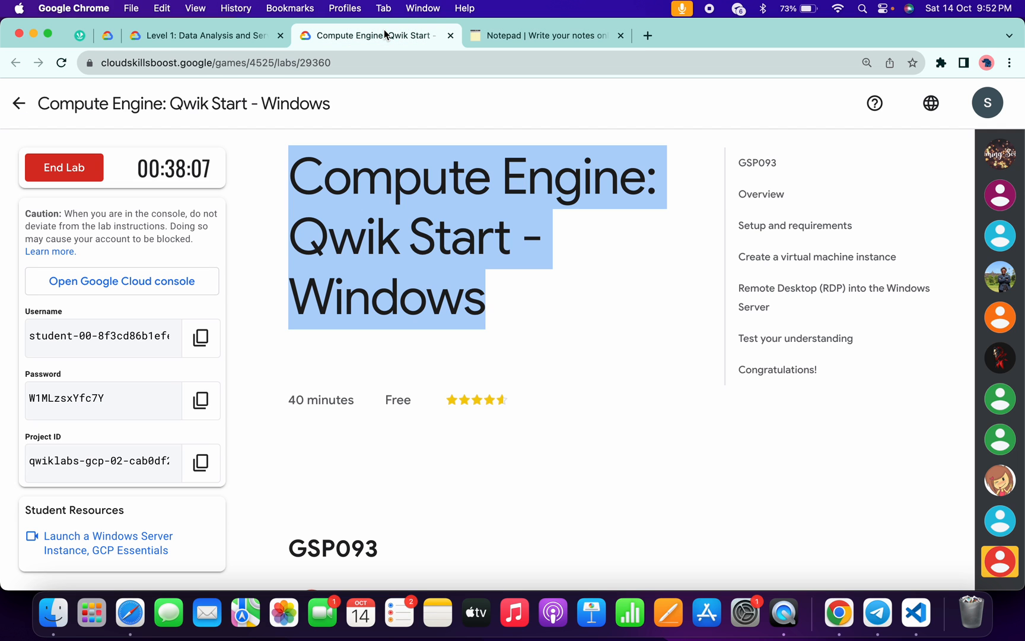
left_click(817, 257)
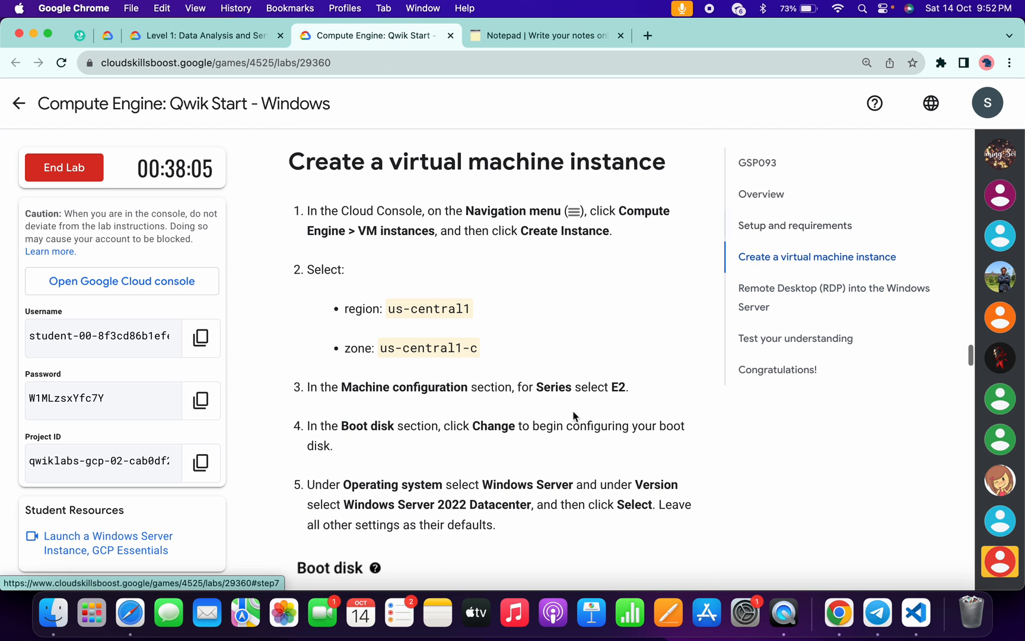
scroll("down", 3)
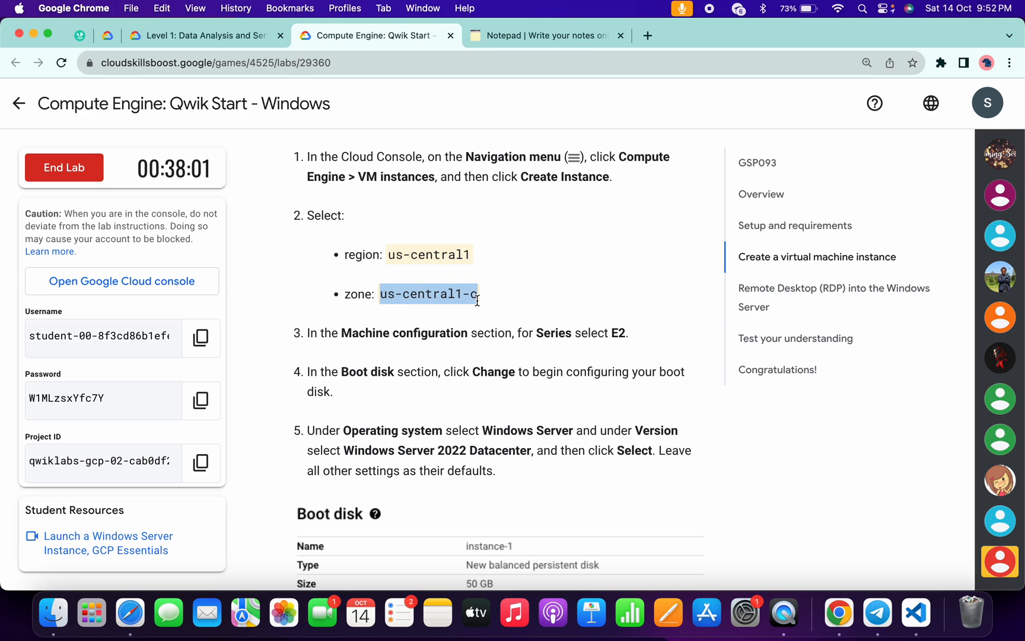
Step: Complete the Notepad zone line to read export ZONE=us-central1-c
left_click(546, 36)
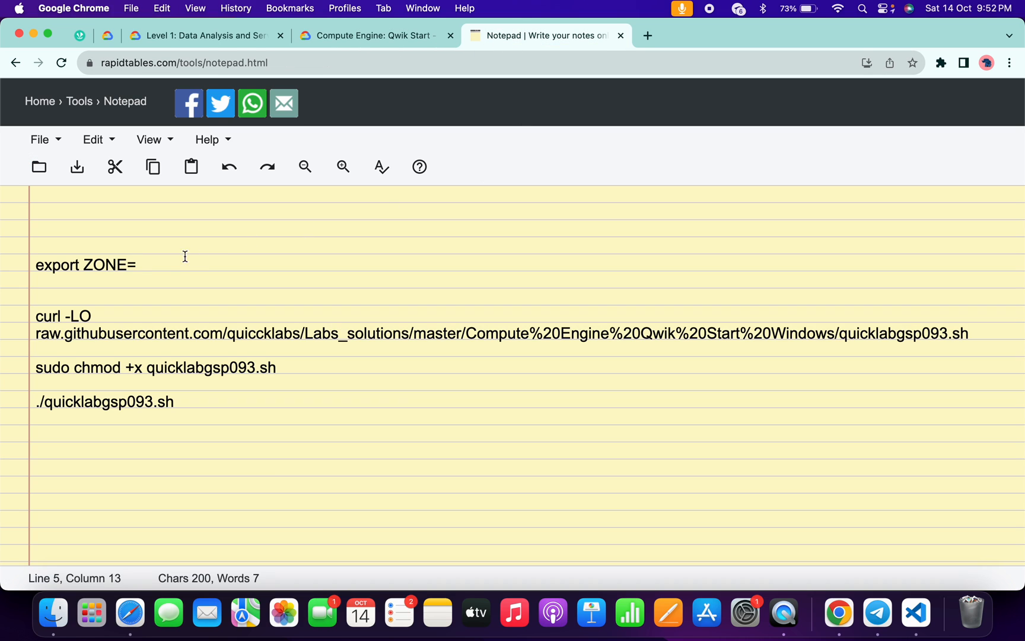
type("us-central1-c")
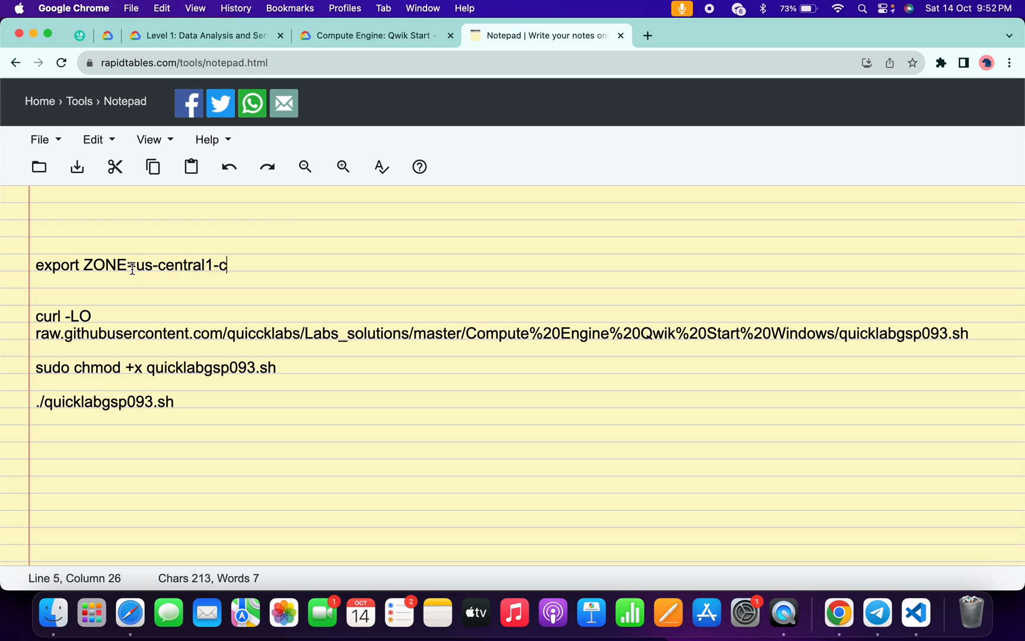
mouse_move(295, 437)
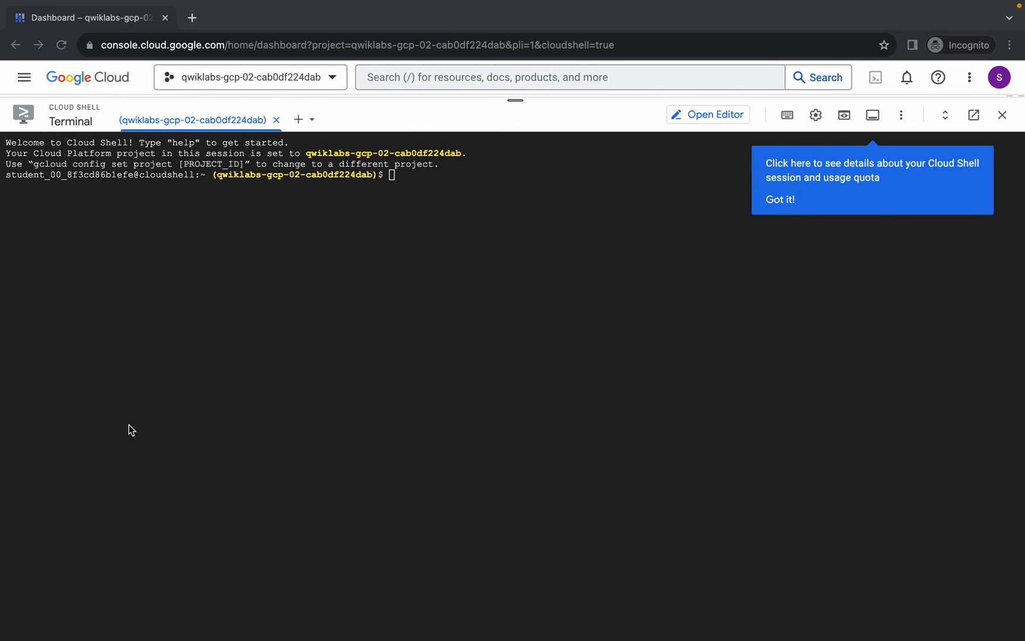
Step: Run the setup script with ZONE=us-central1-c in Cloud Shell, authorizing credentials, to create quicklab
type("export ZONE=us-central1-c")
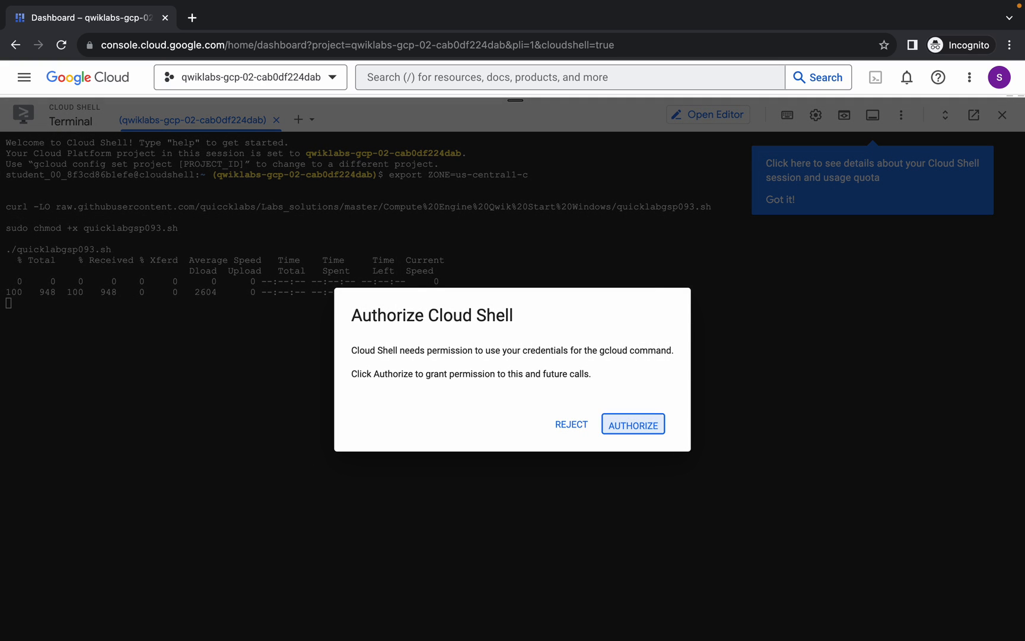
left_click(633, 424)
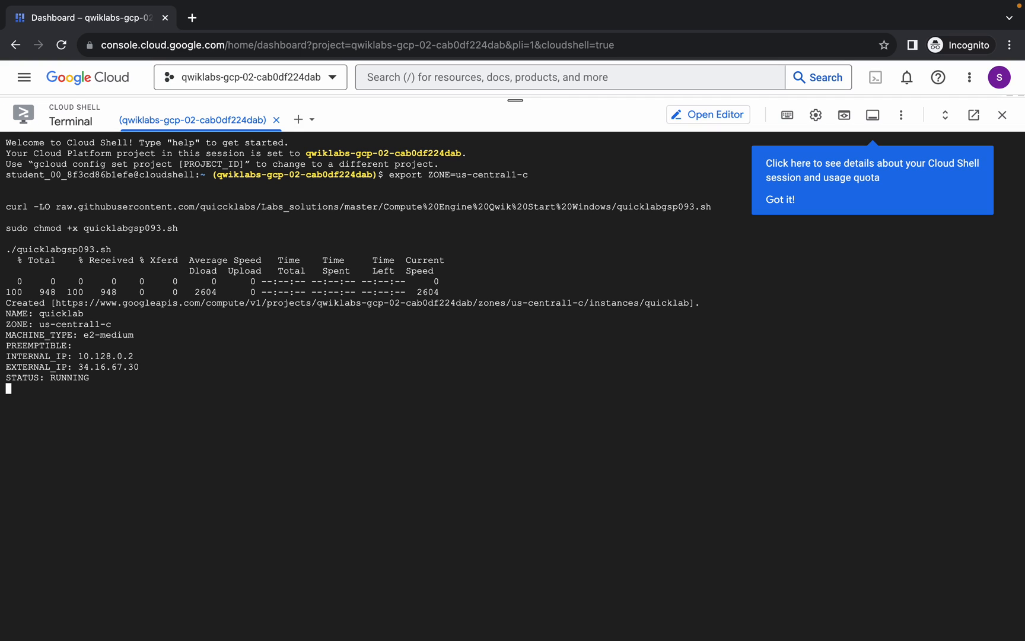
left_click(548, 36)
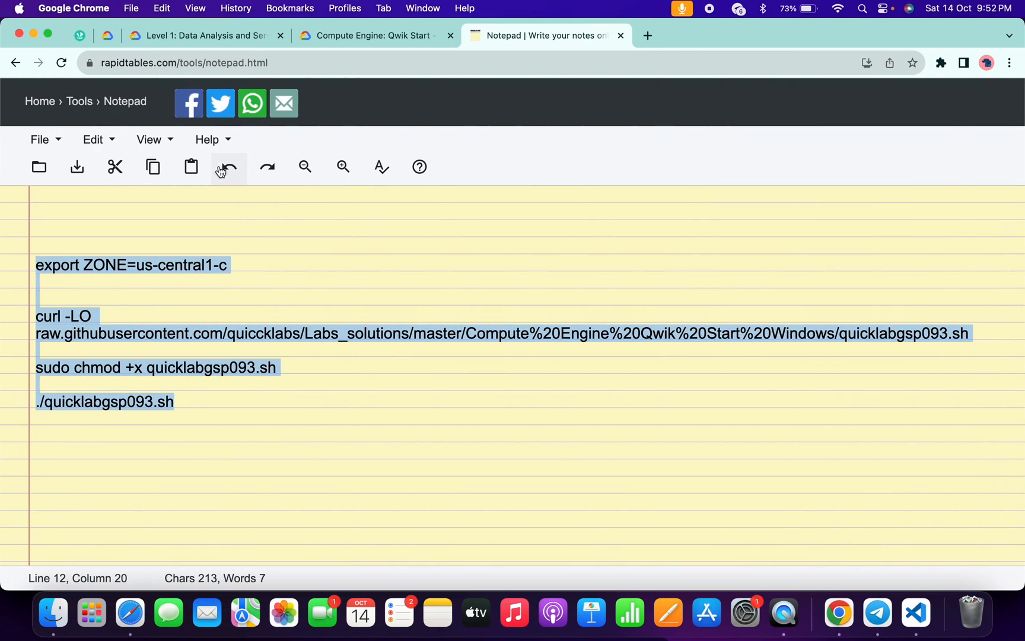
left_click(373, 36)
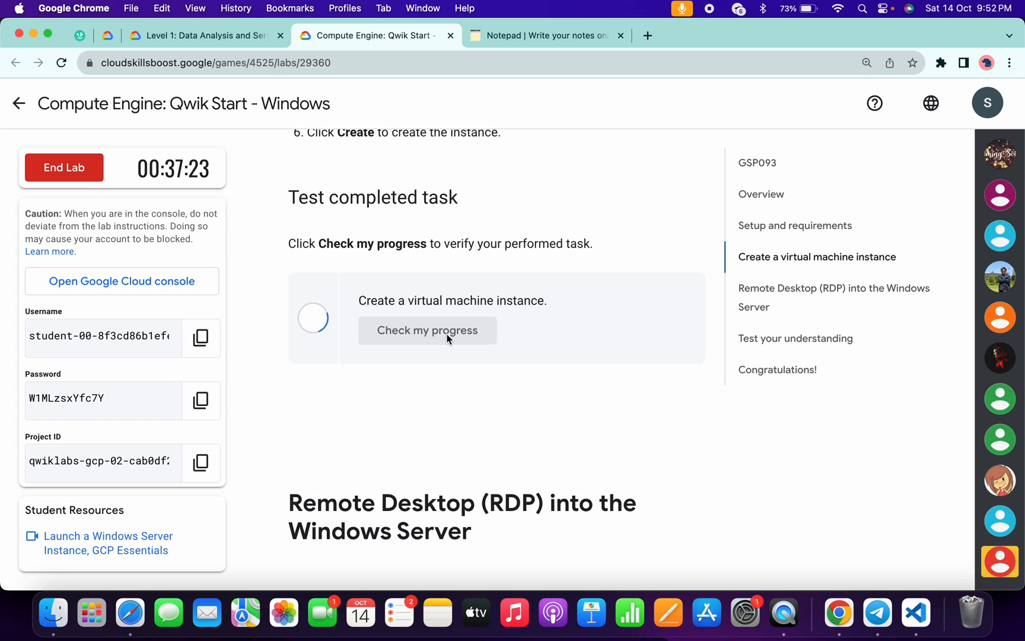
Step: Pass the 'Check my progress' assessment for quicklab and reach the Congratulations section
left_click(427, 329)
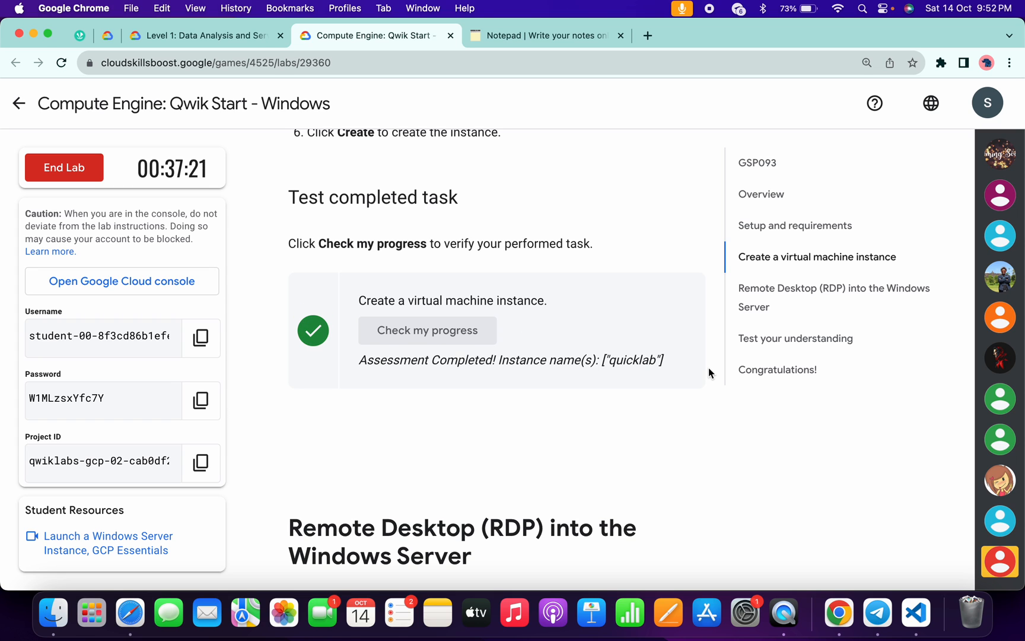
scroll("down", 3)
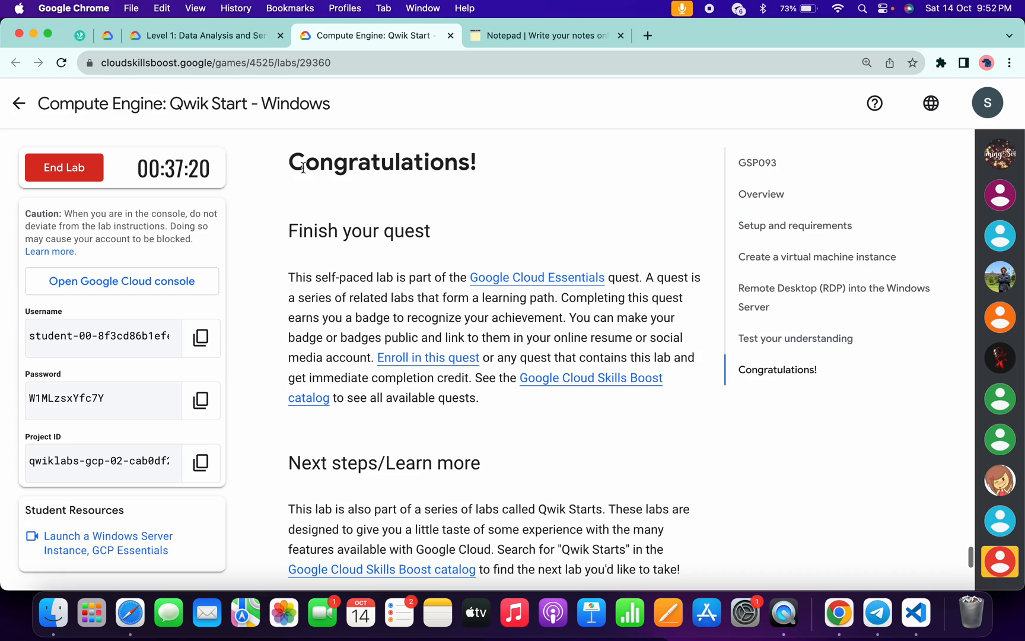
double_click(382, 162)
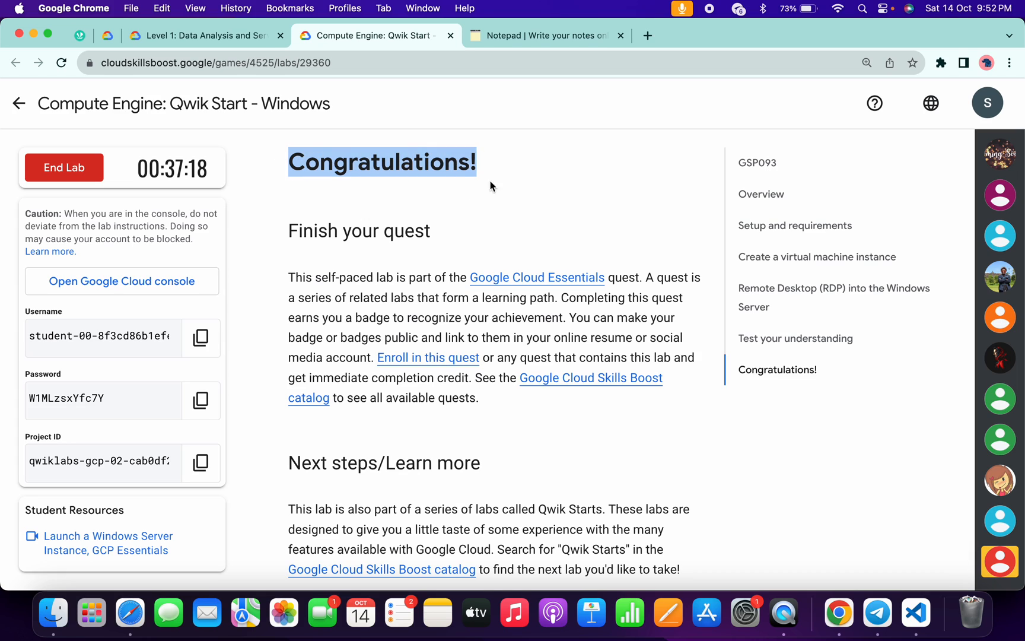